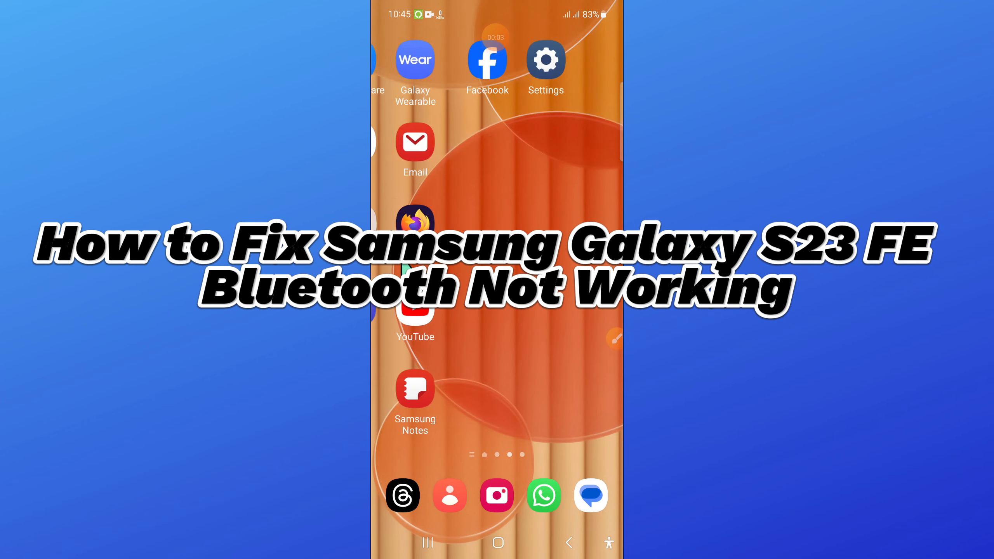
Swipe left through two home screen pages to reach the Settings icon.
scroll(left, 3)
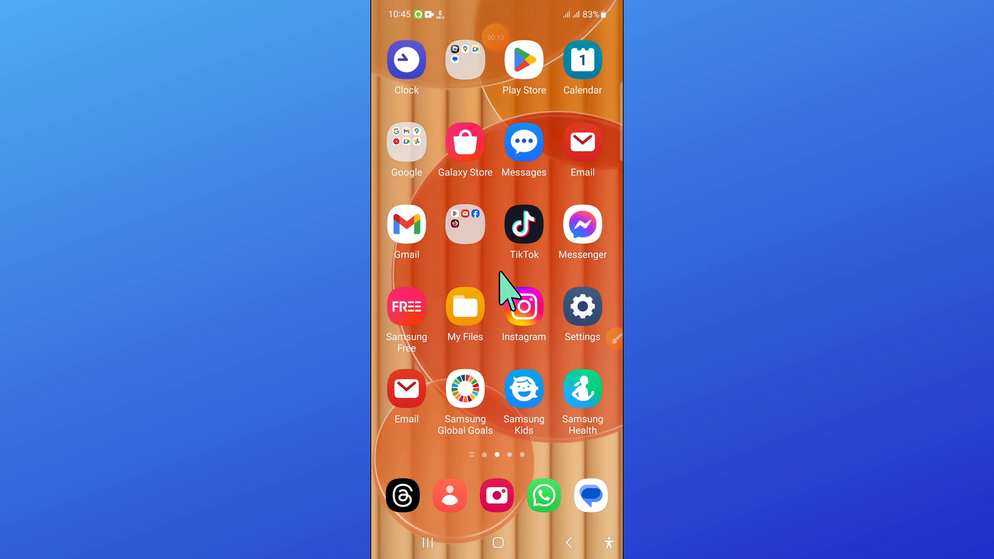
scroll(left, 3)
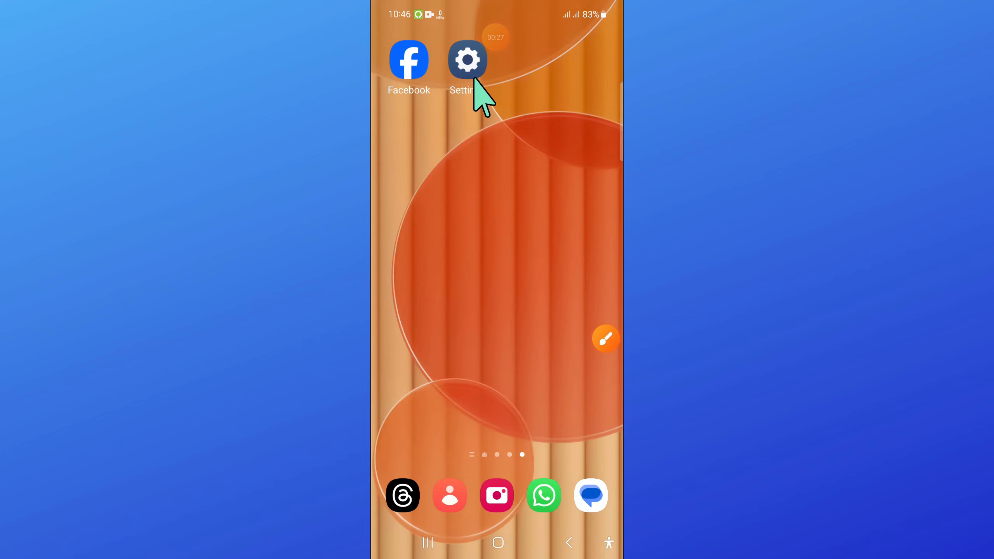
Launch Settings and go to Apps to list the installed apps.
click(467, 59)
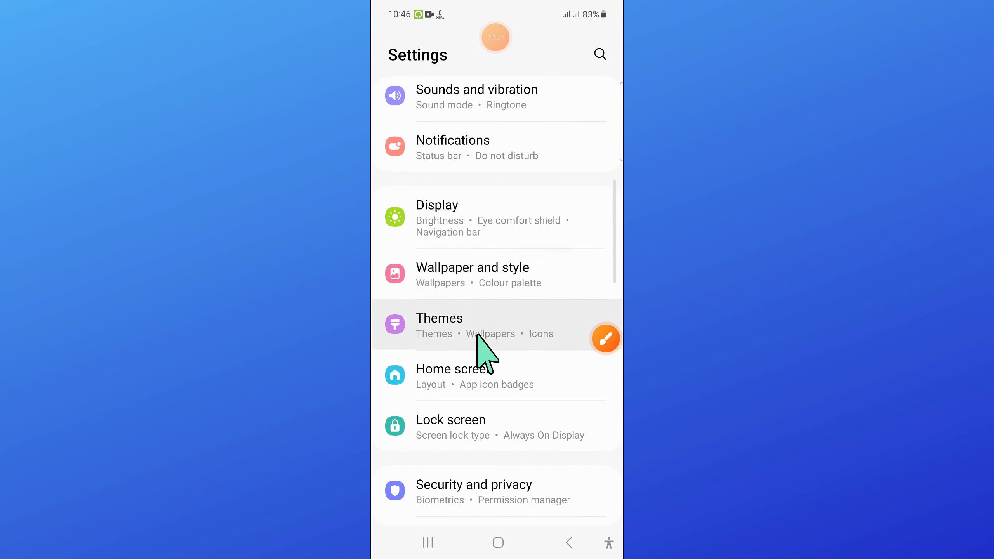
scroll(down, 3)
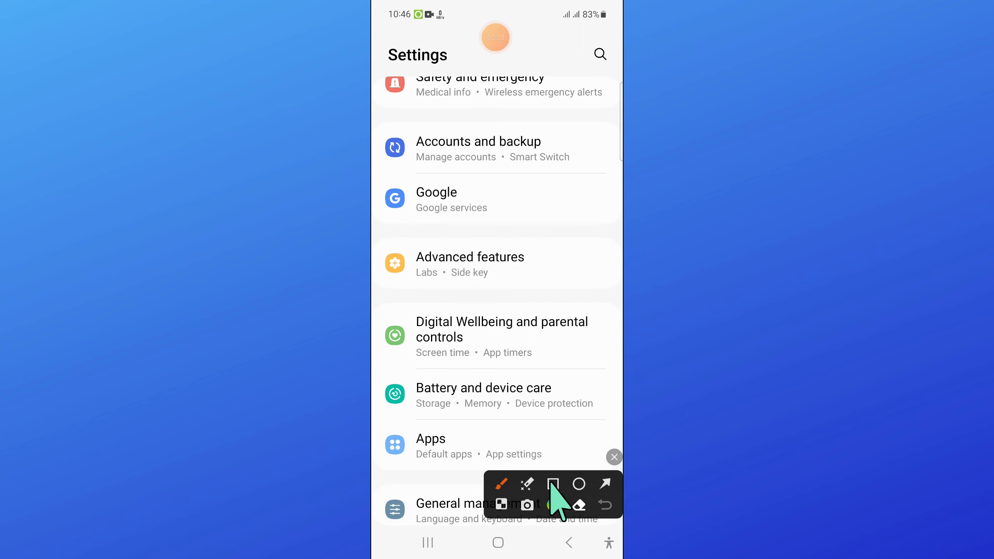
click(553, 484)
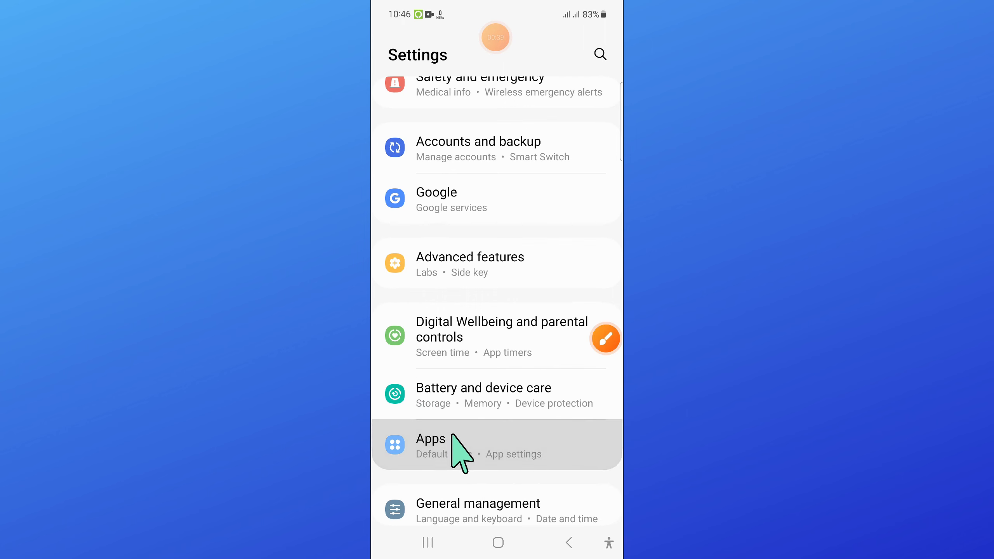
click(444, 444)
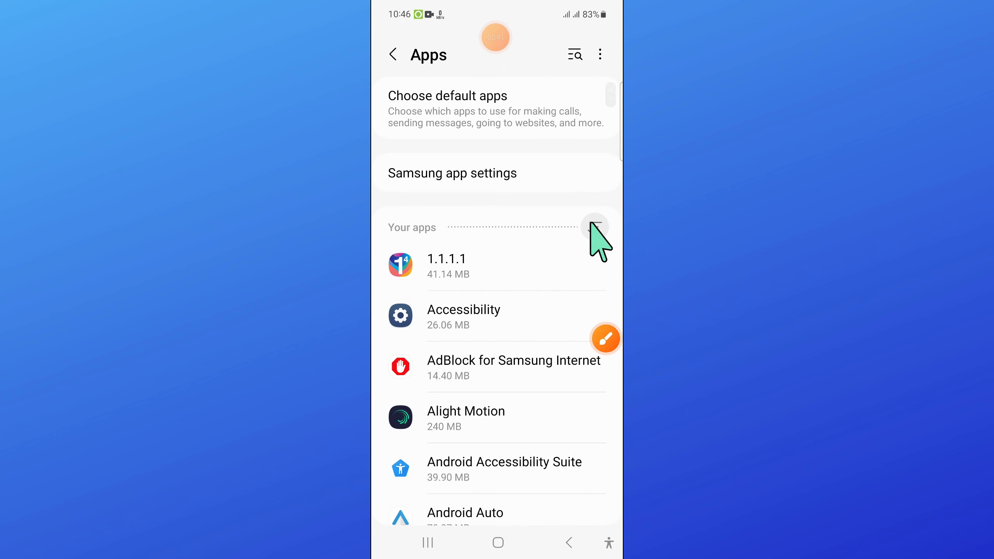
Turn on Show system apps in the Apps filter and apply it.
click(606, 339)
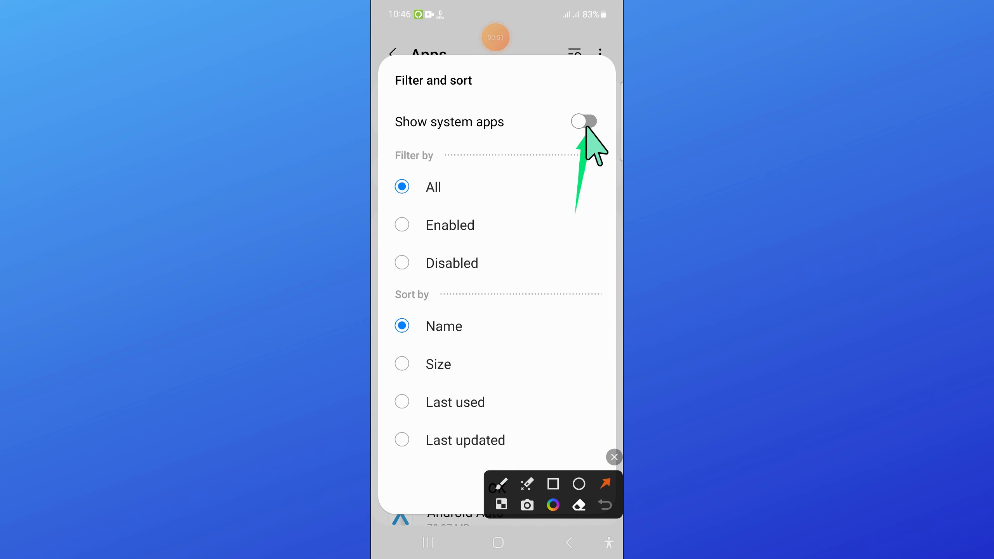
click(583, 122)
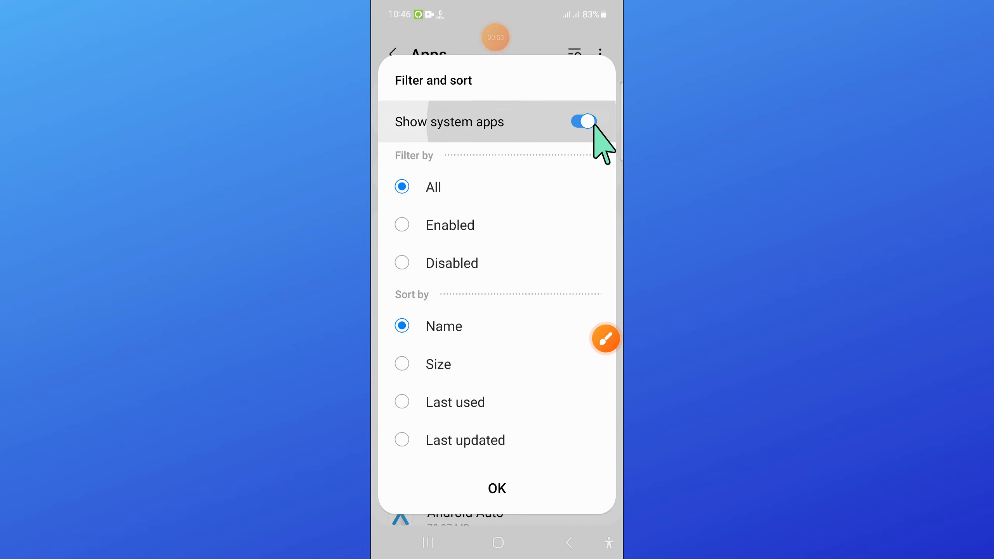
click(496, 488)
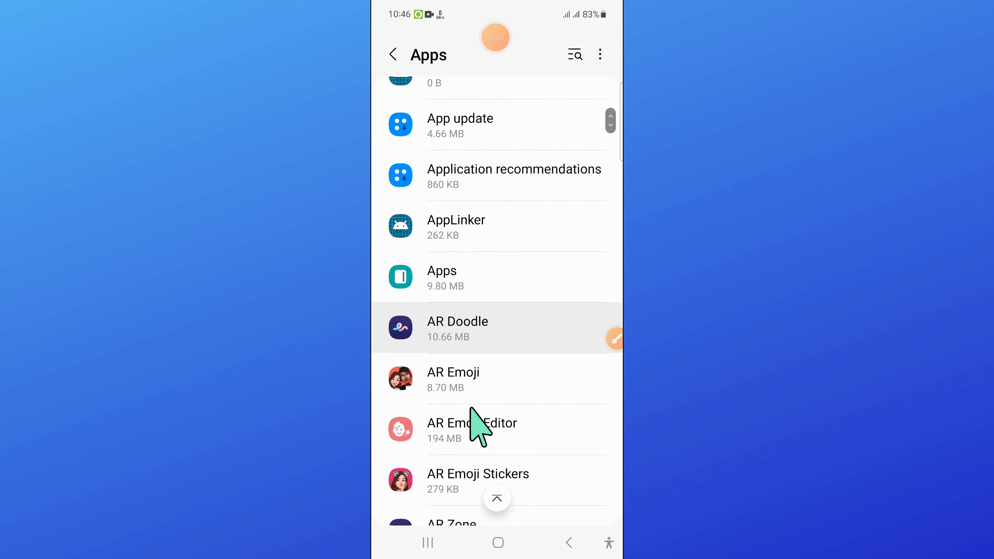
Open the Bluetooth system app's App info and locate its 1.64 MB Storage entry.
scroll(down, 3)
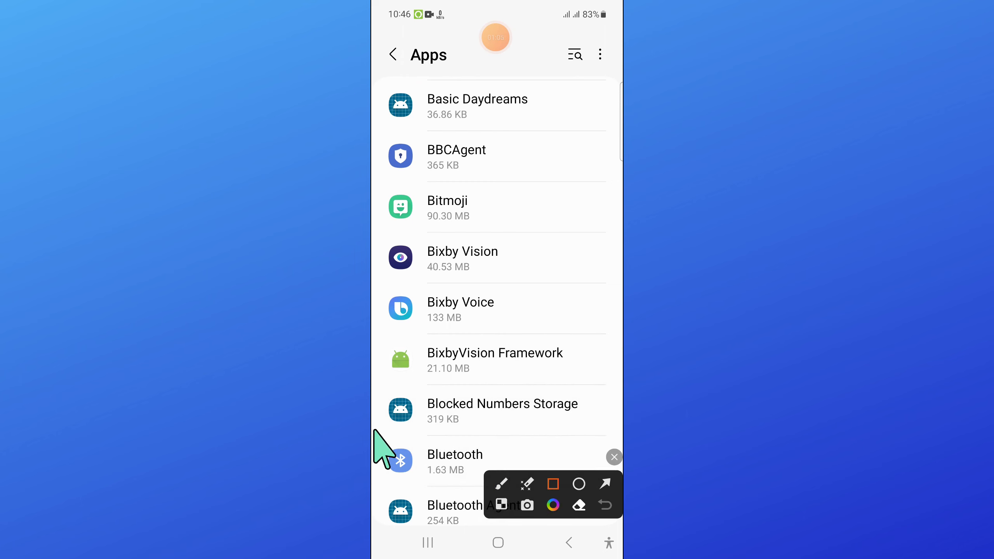
click(604, 484)
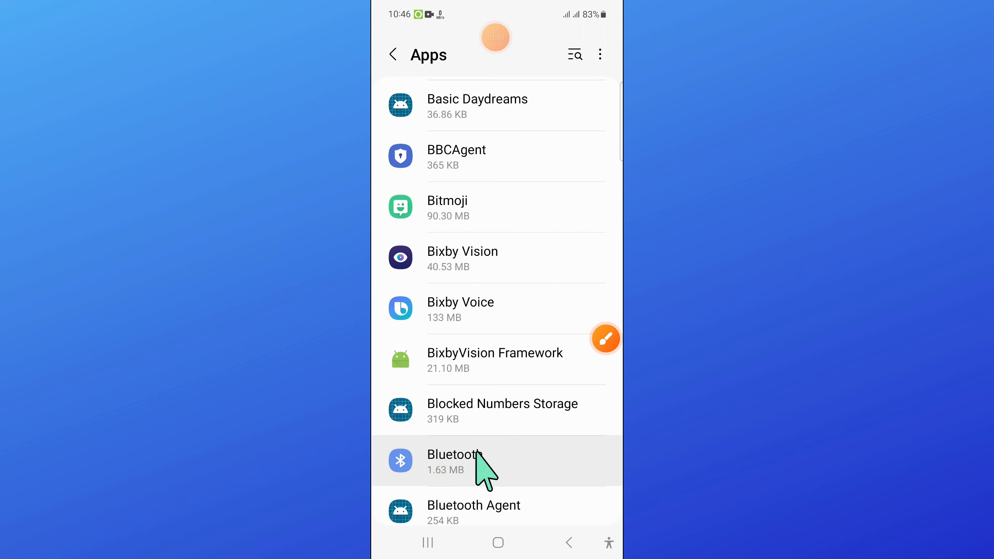
click(455, 461)
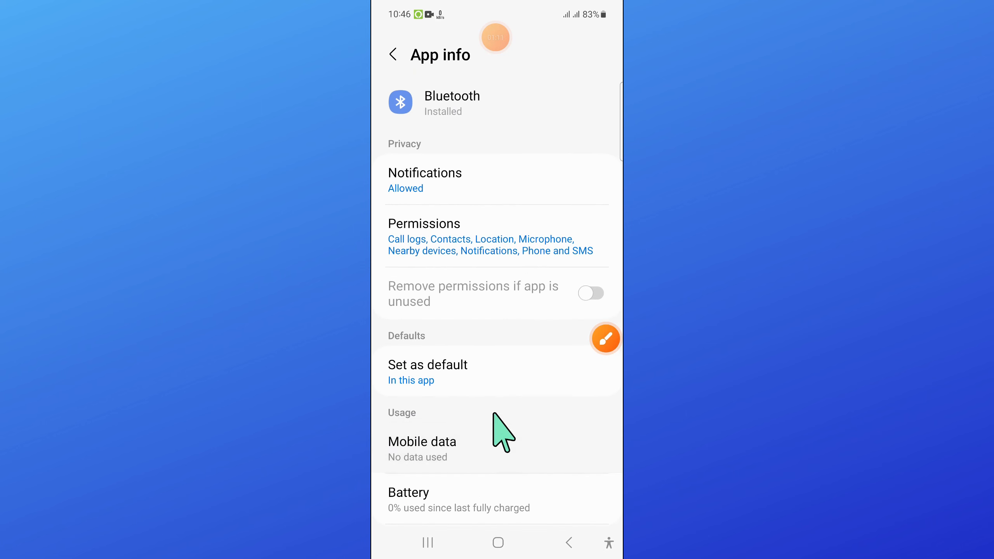
scroll(down, 3)
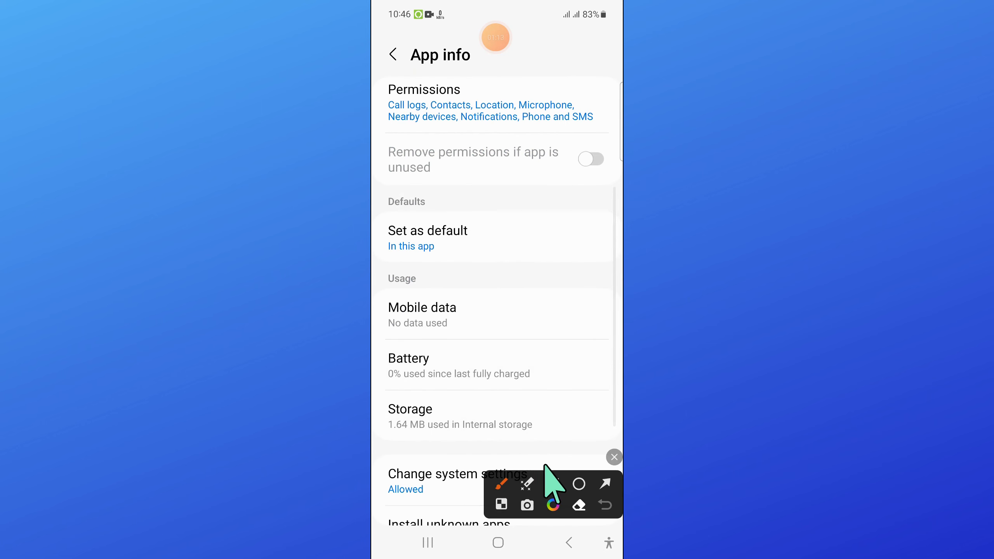
click(552, 483)
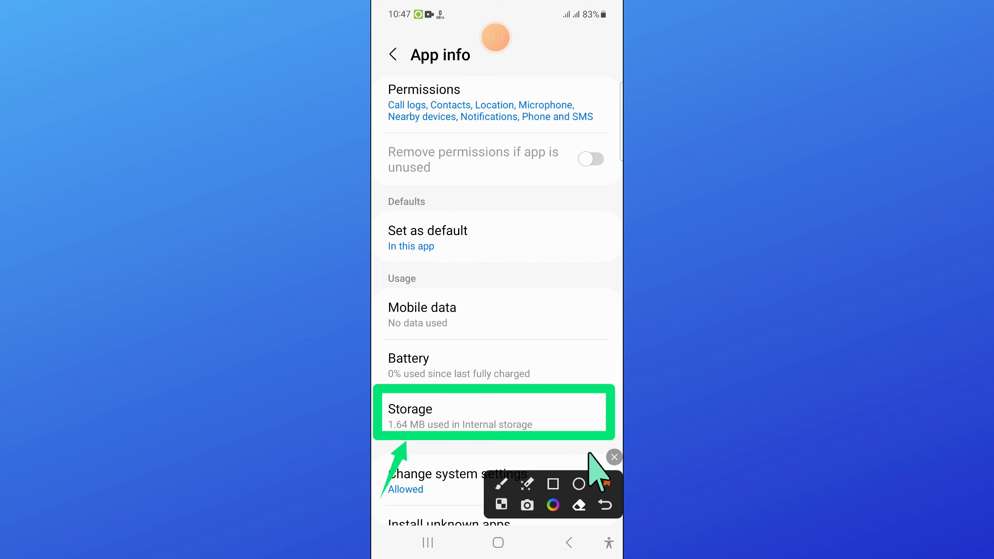
Review Bluetooth's storage breakdown, with its 14.34 kB cache, then return to the apps list.
click(494, 412)
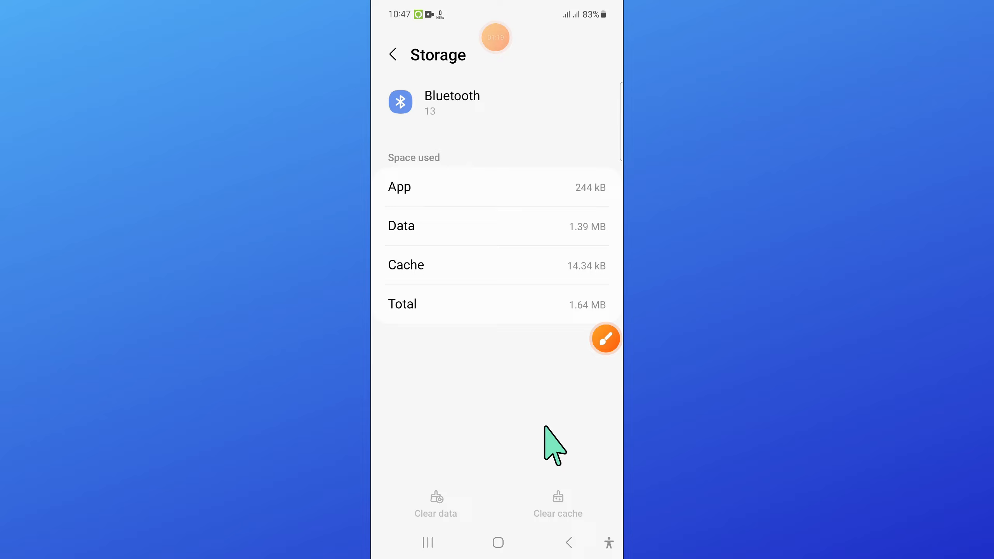
click(605, 338)
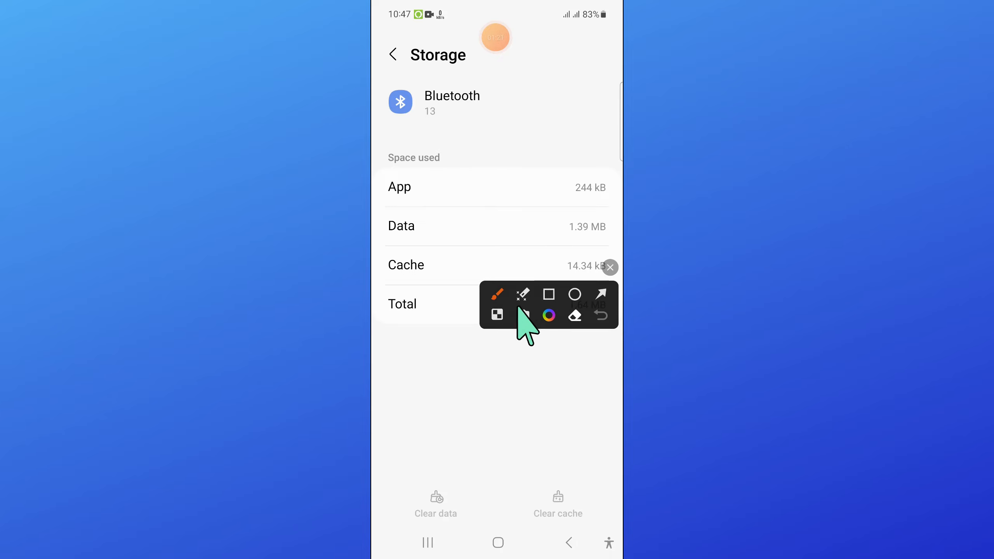
click(548, 294)
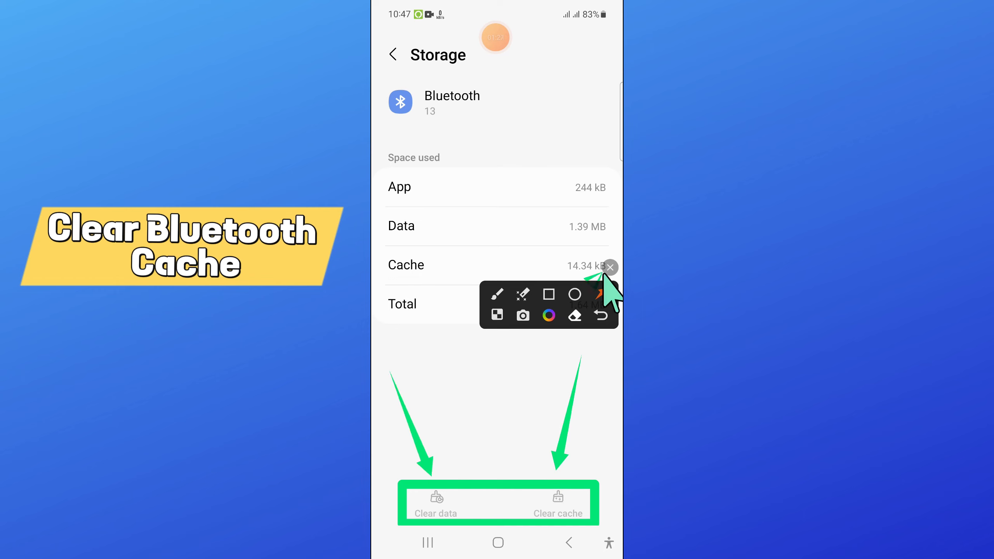
click(608, 266)
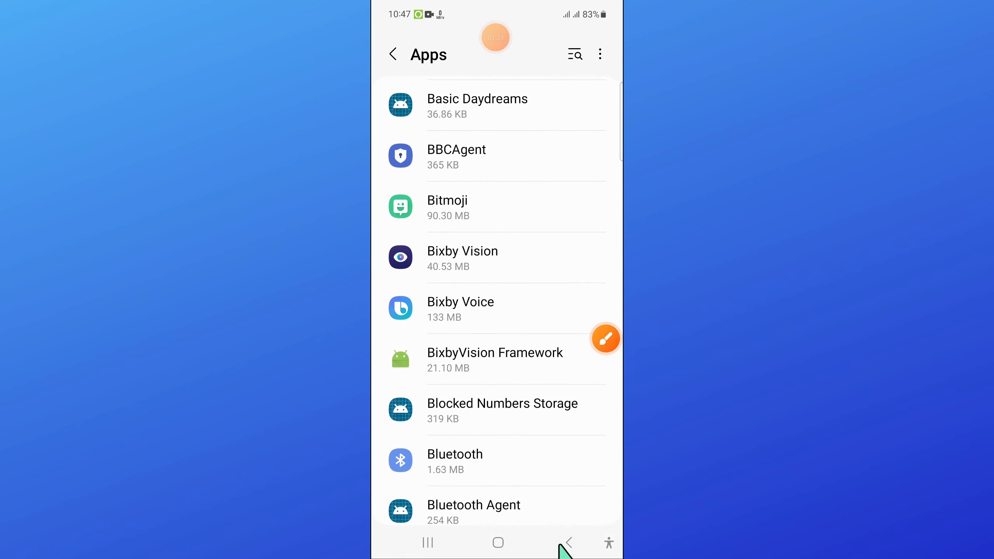
Return to main Settings and open Reset under General management.
click(566, 543)
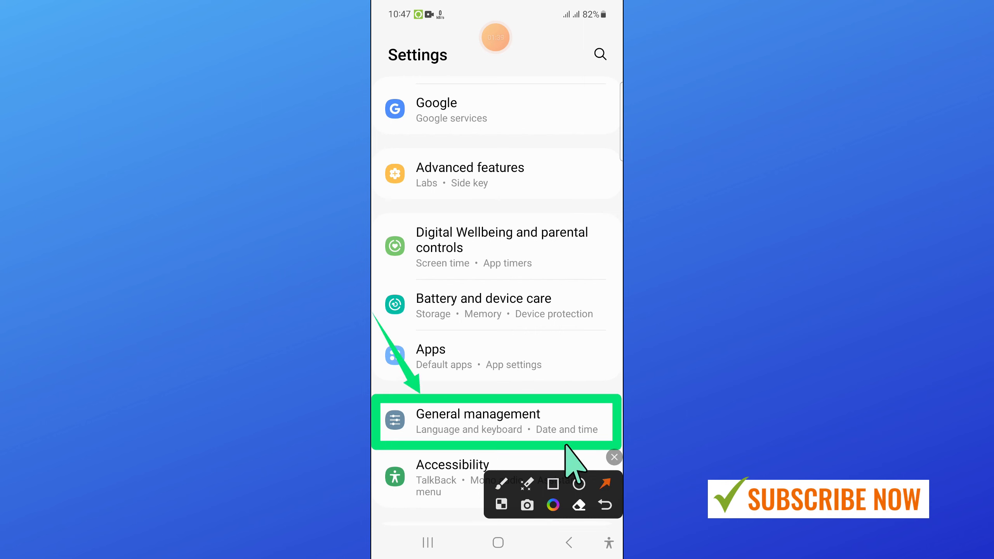
click(478, 421)
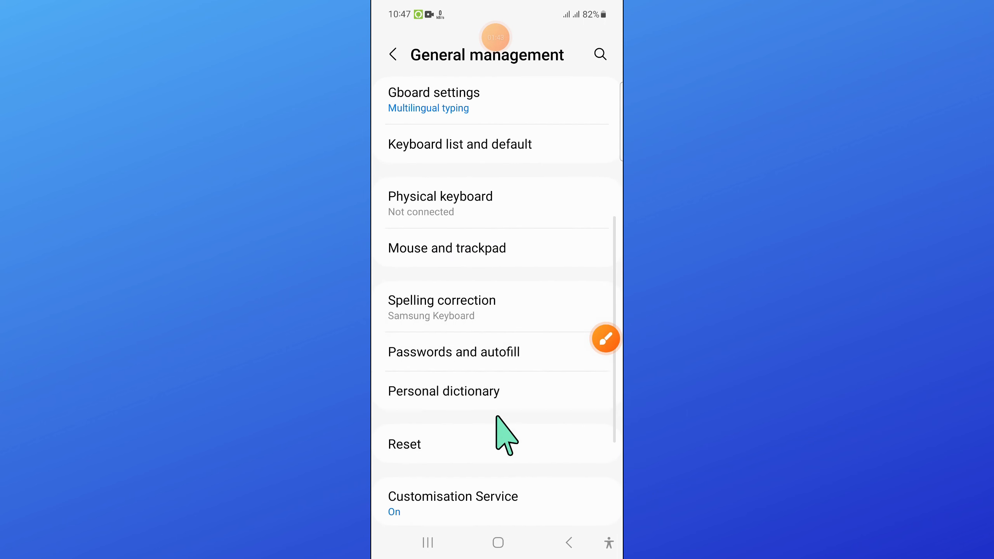
click(604, 339)
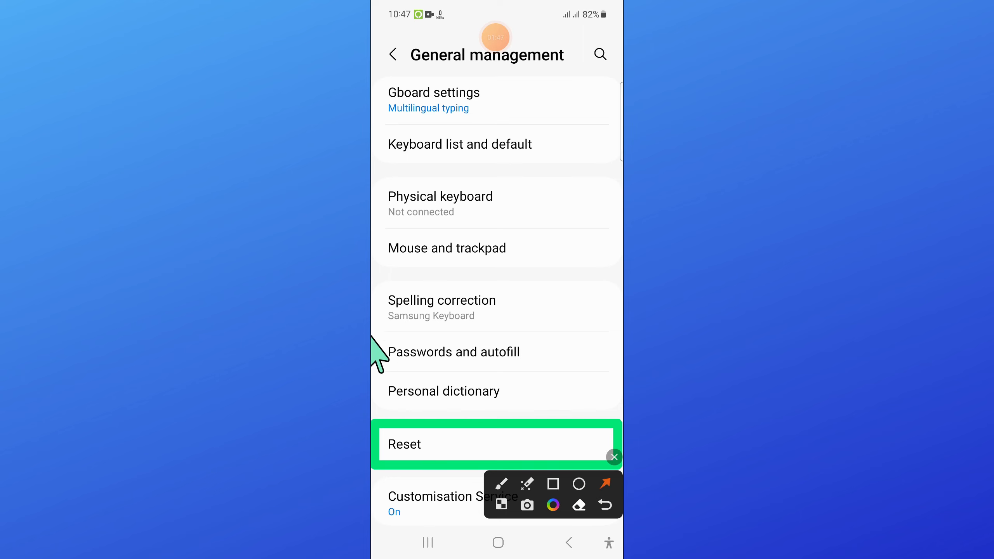
click(613, 456)
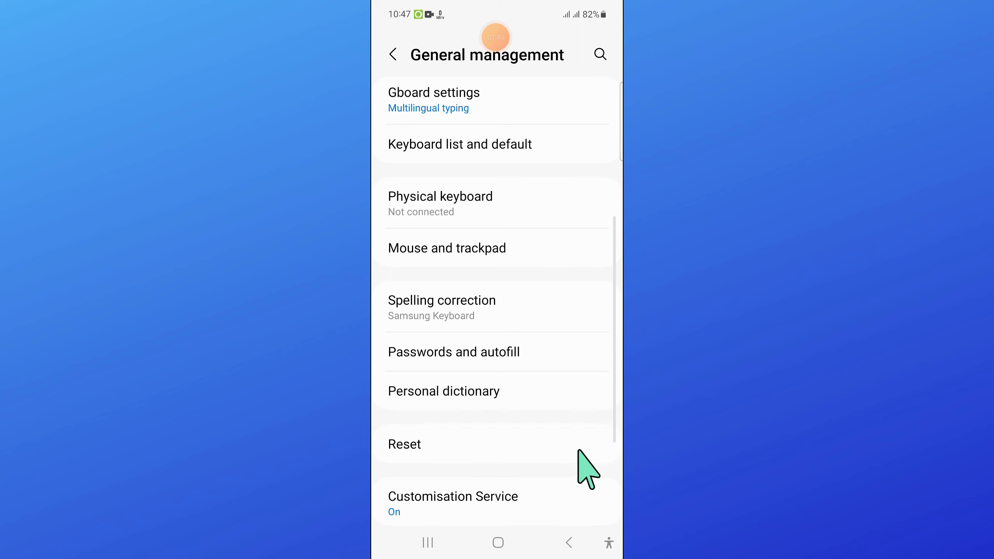
click(404, 443)
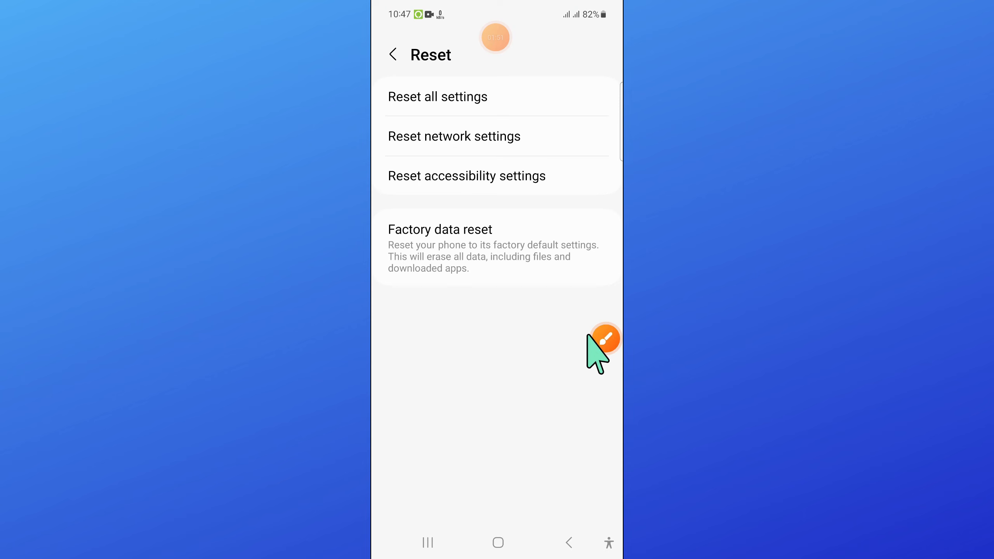
Reset all network settings via Reset network settings and confirm with Reset settings.
click(605, 339)
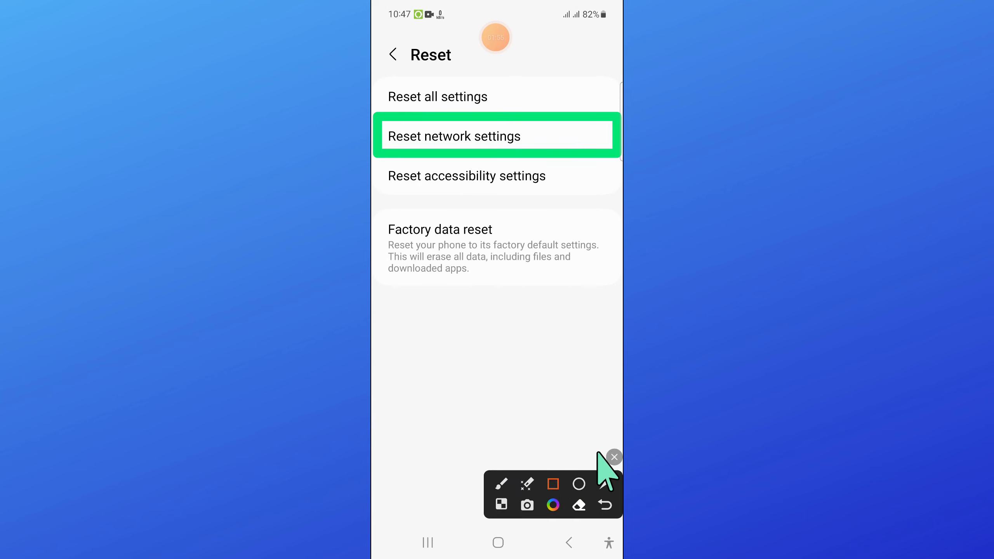
click(604, 484)
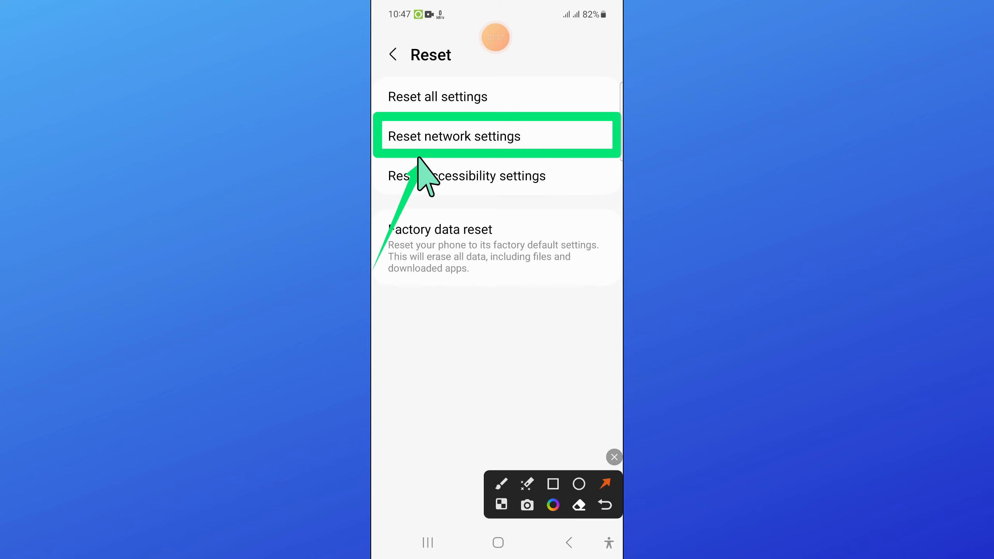
click(613, 457)
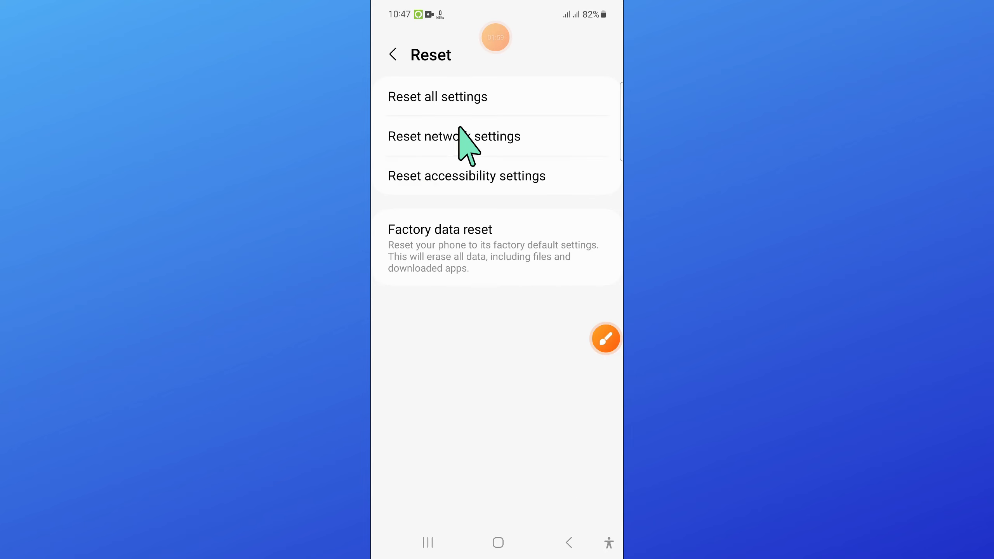
click(454, 136)
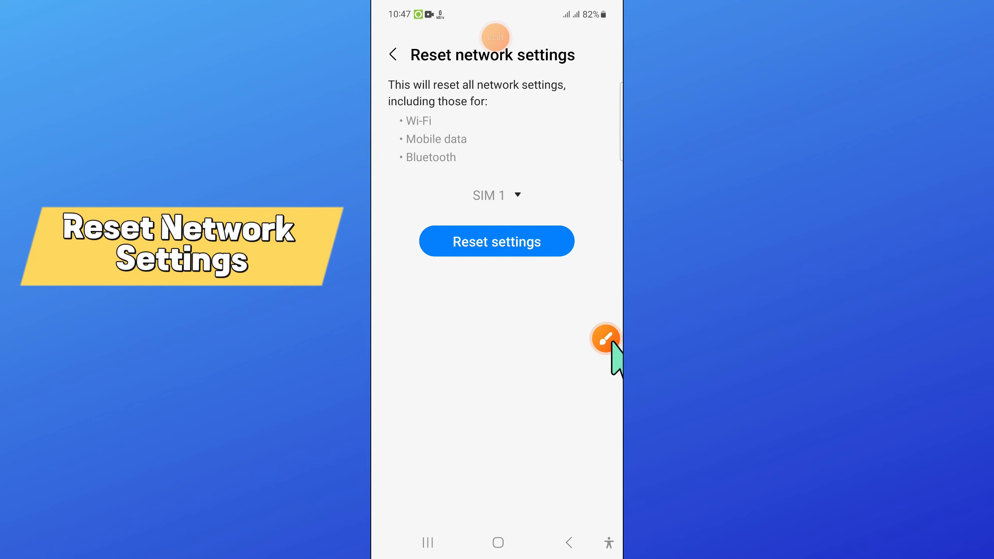
click(605, 338)
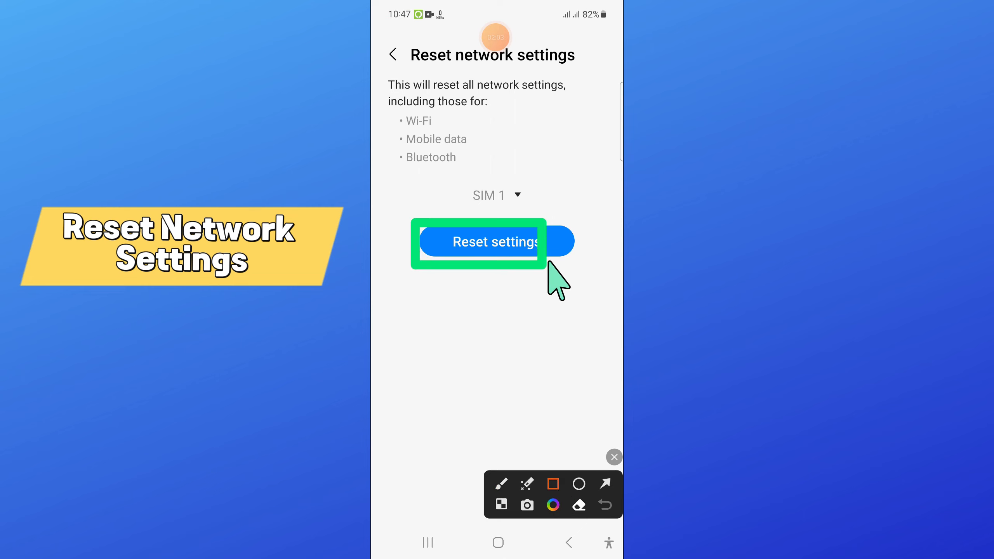
click(603, 483)
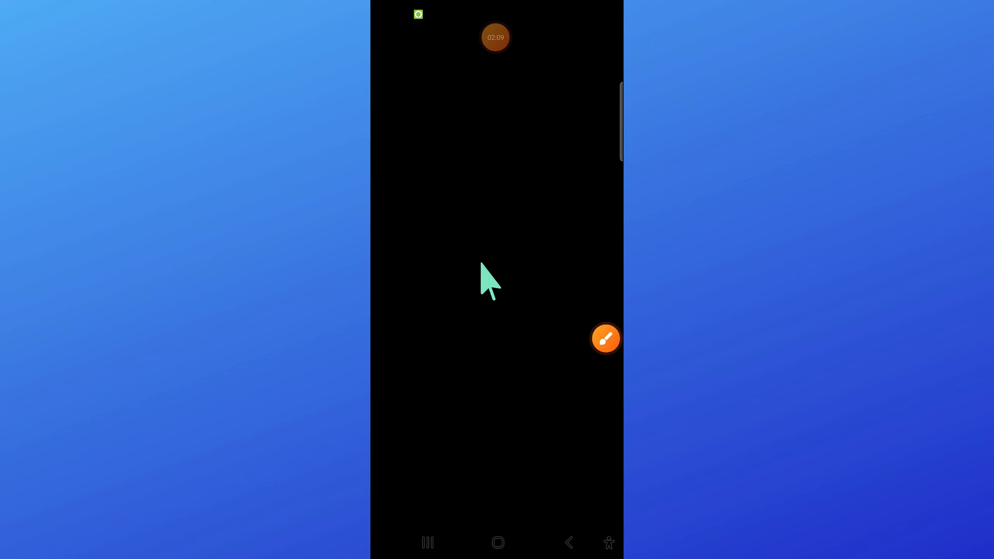
click(498, 542)
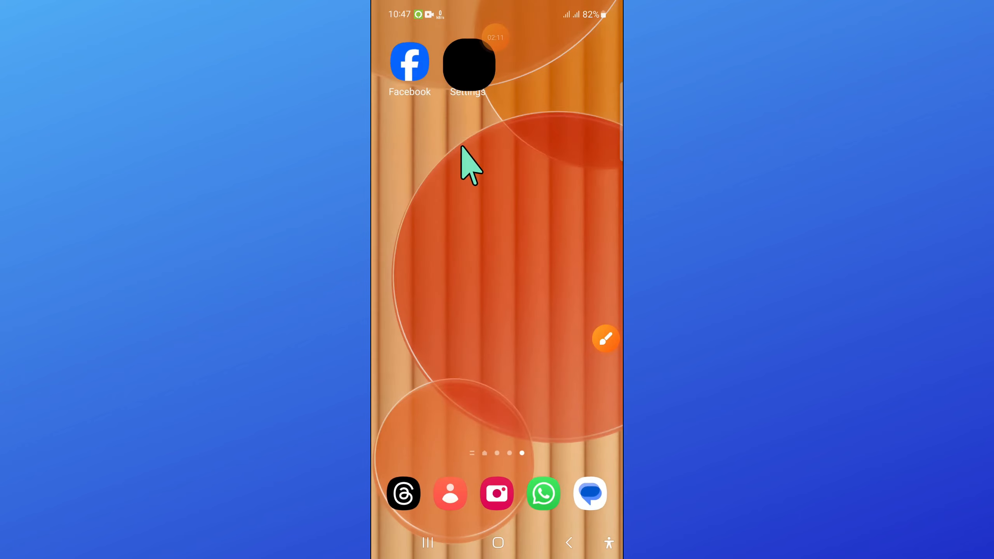